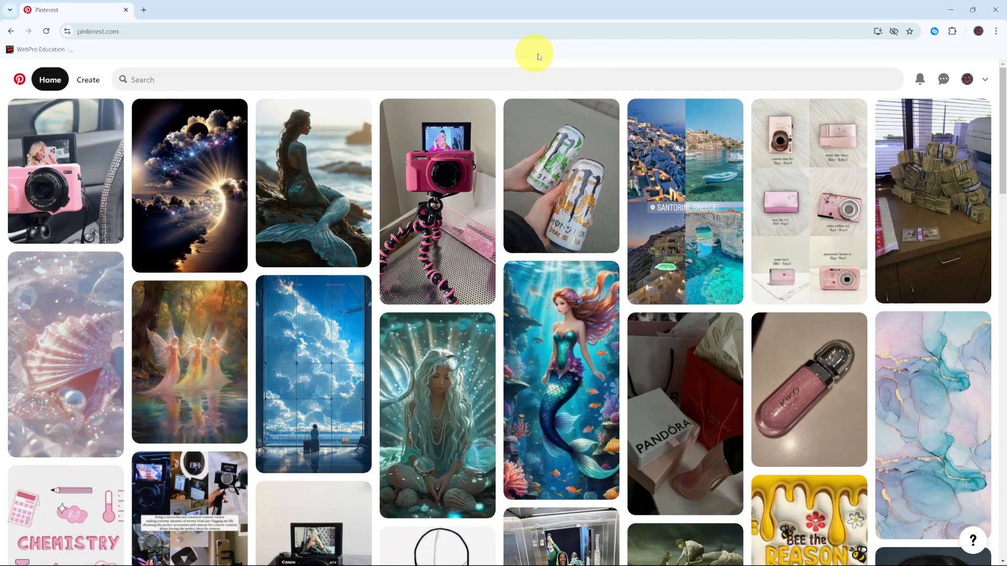
mouse_move(985, 79)
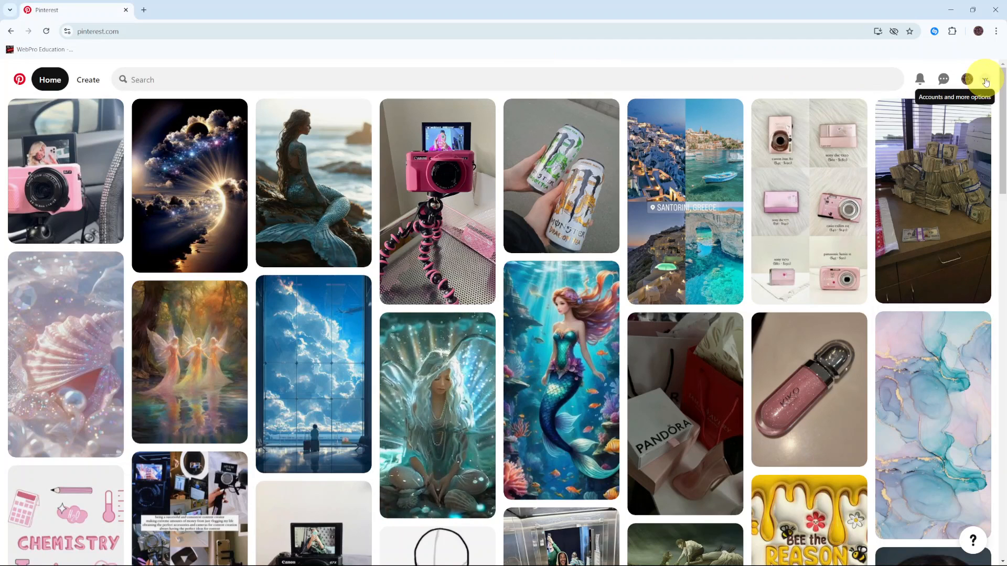
Step: Go from the home feed to the account Settings via the account menu
click(985, 79)
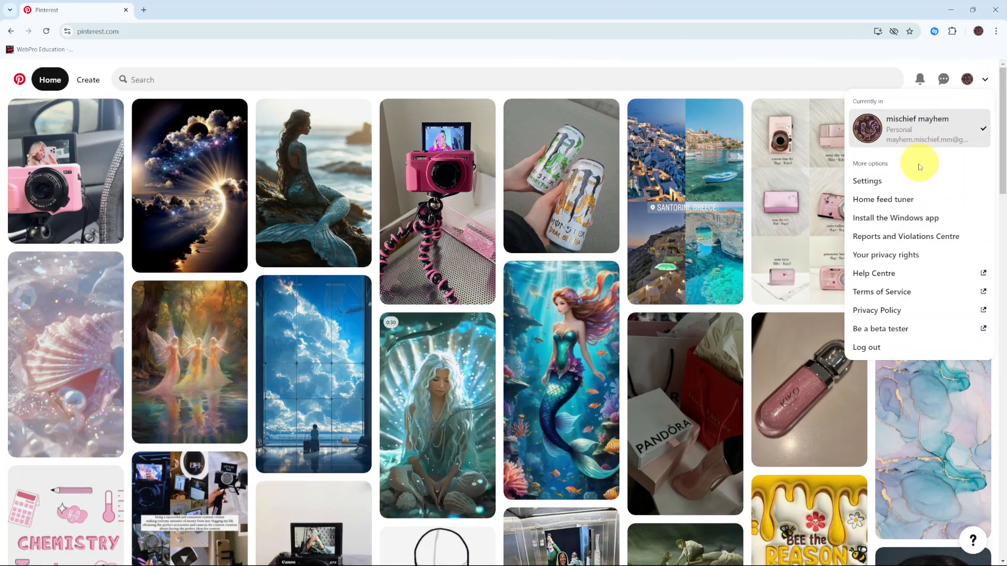
click(867, 181)
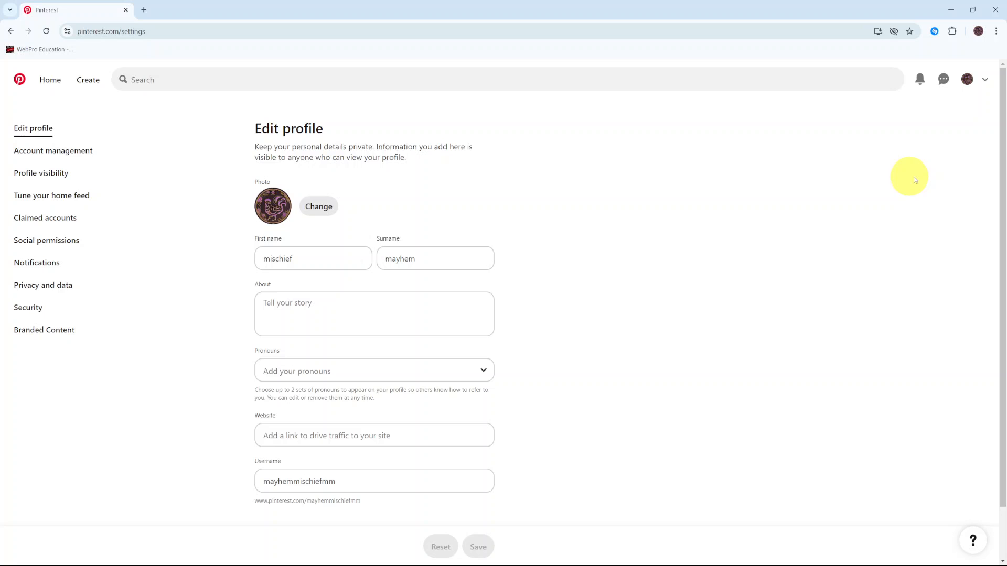
mouse_move(28, 307)
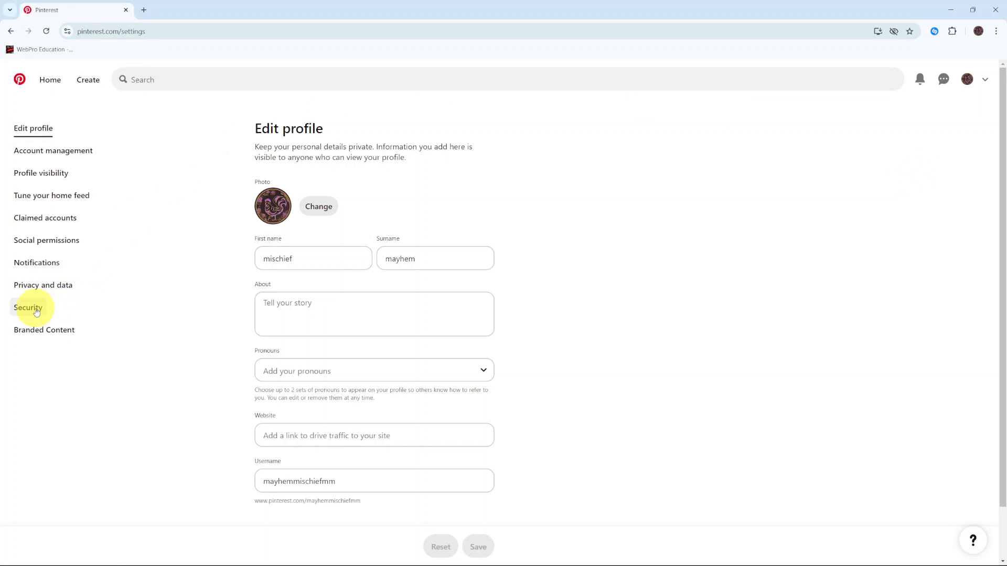
Step: In Security settings, tick 'Require code at login' to start two-factor setup
click(27, 307)
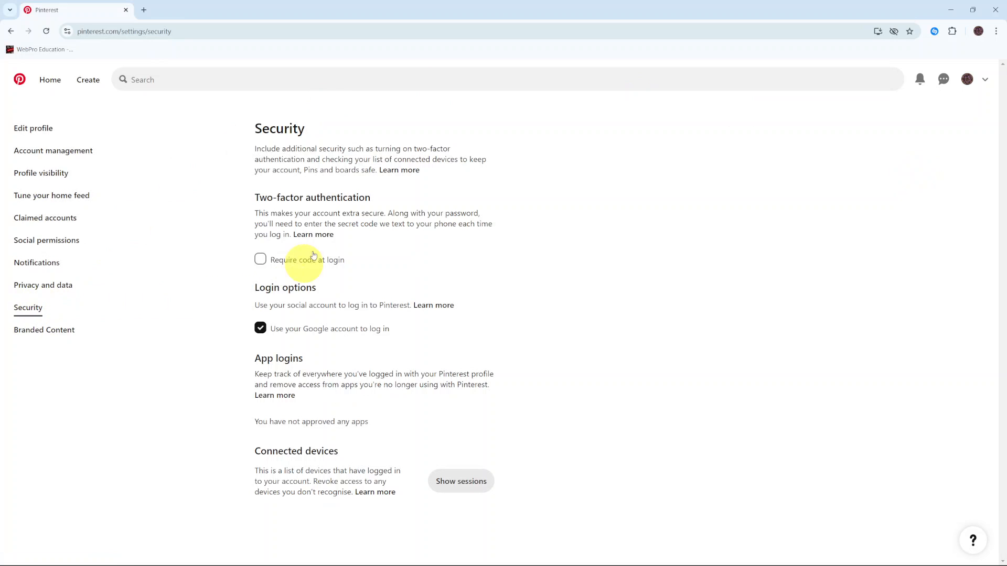
mouse_move(364, 207)
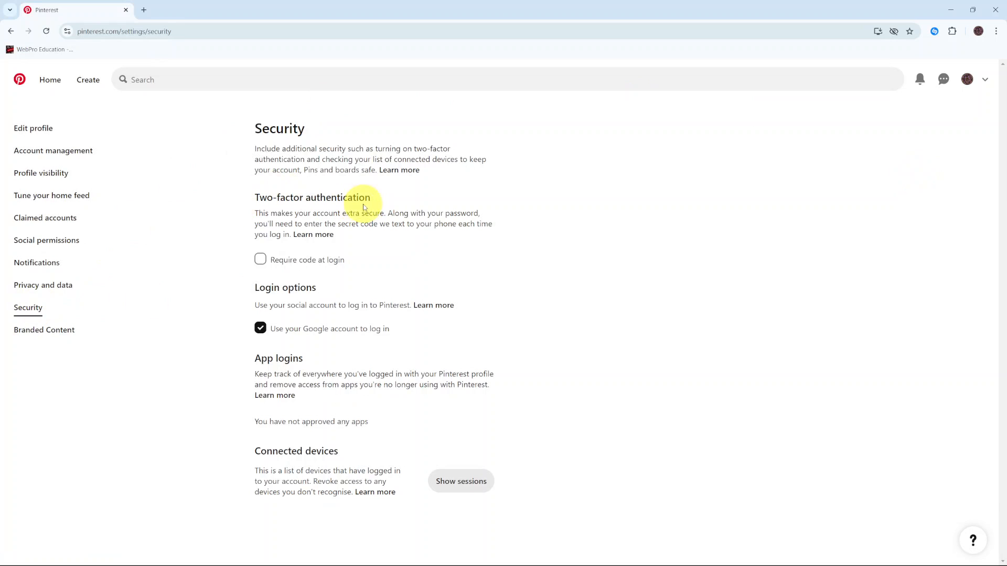
mouse_move(305, 238)
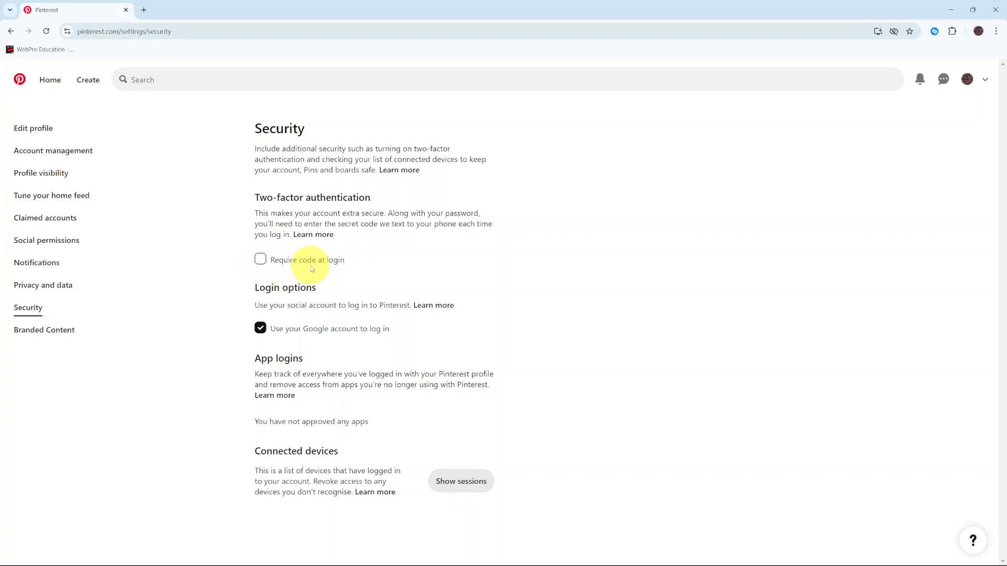
click(260, 259)
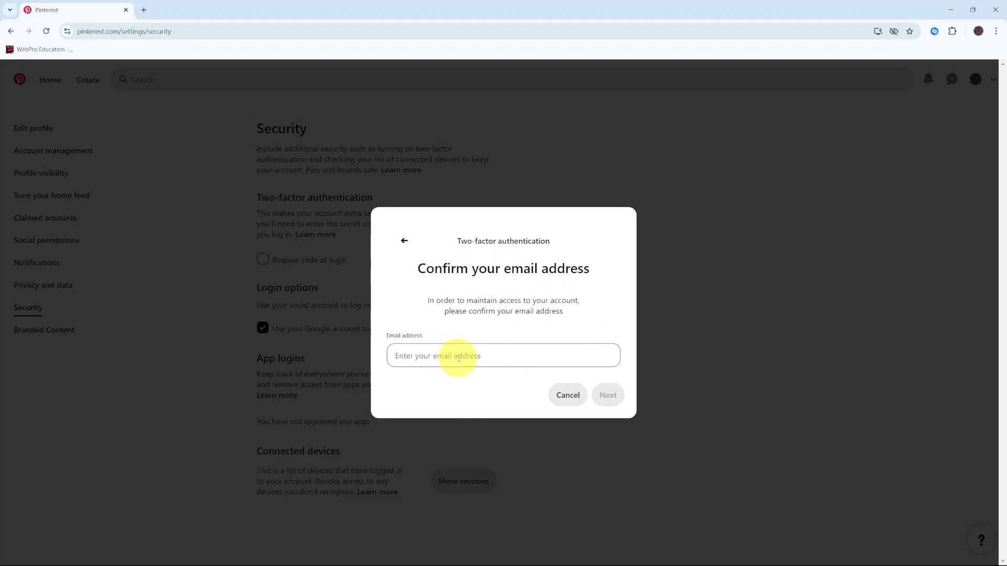
Step: Back out of the email confirmation once and re-tick 'Require code at login'
click(502, 355)
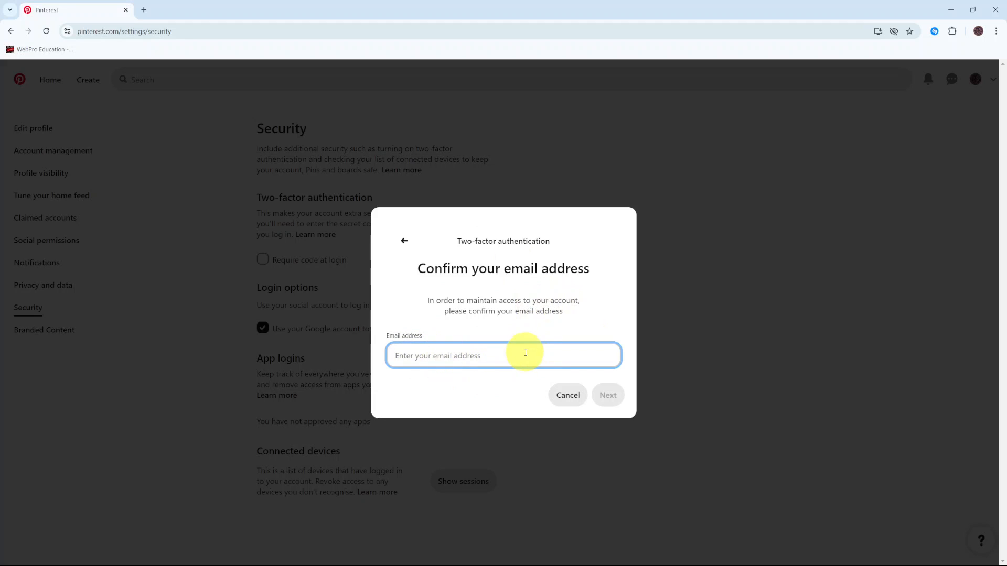
mouse_move(531, 344)
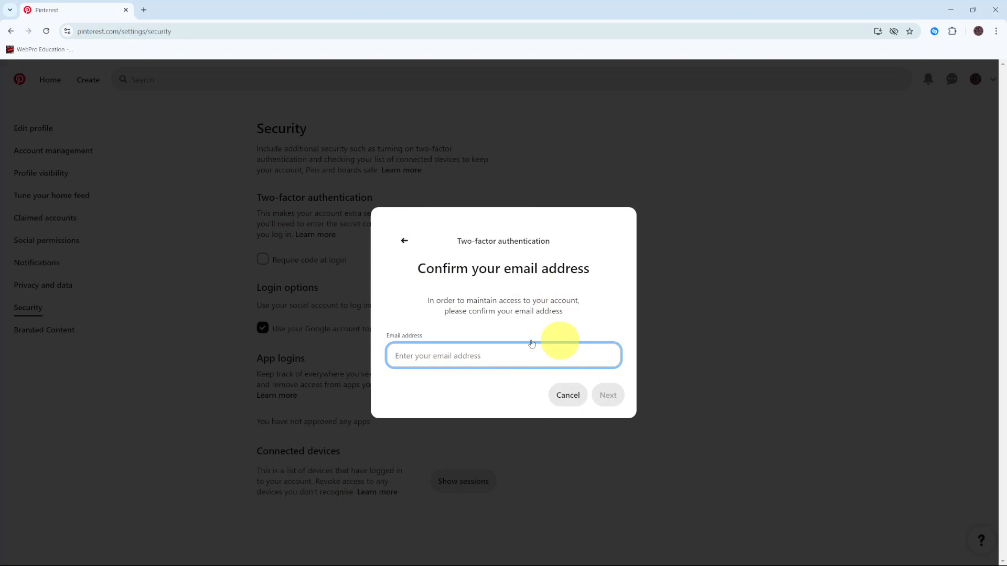
click(567, 395)
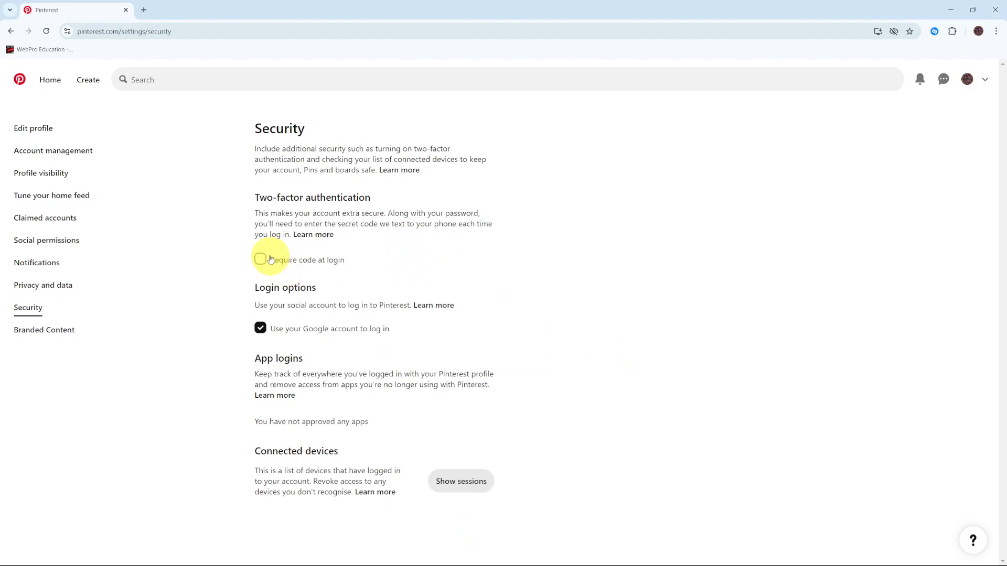
mouse_move(34, 128)
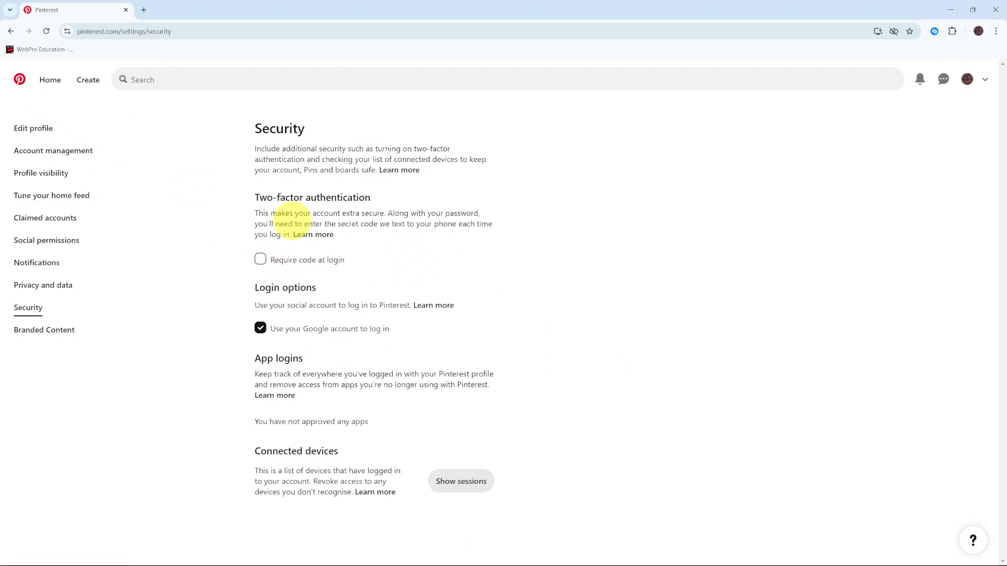
mouse_move(372, 279)
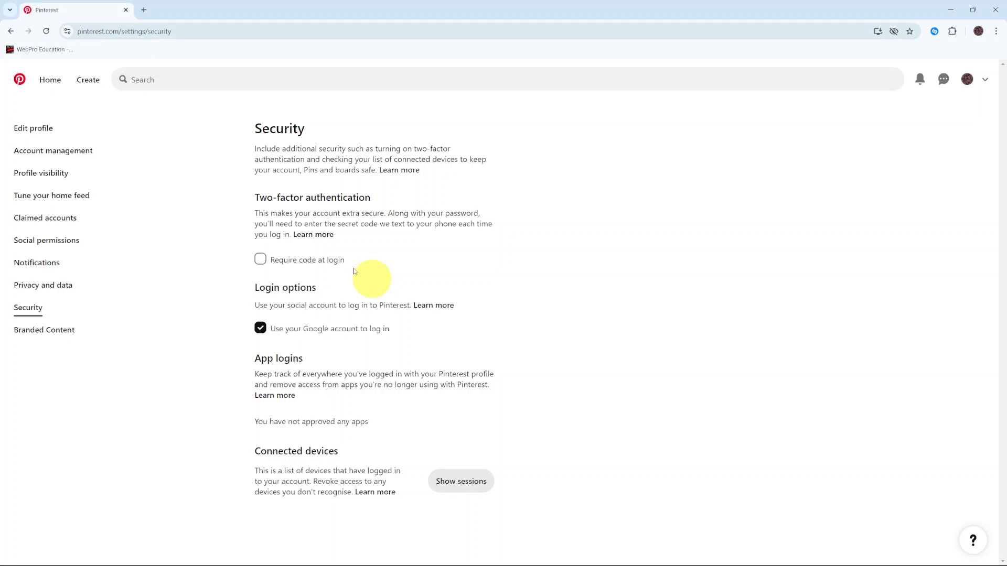
click(260, 259)
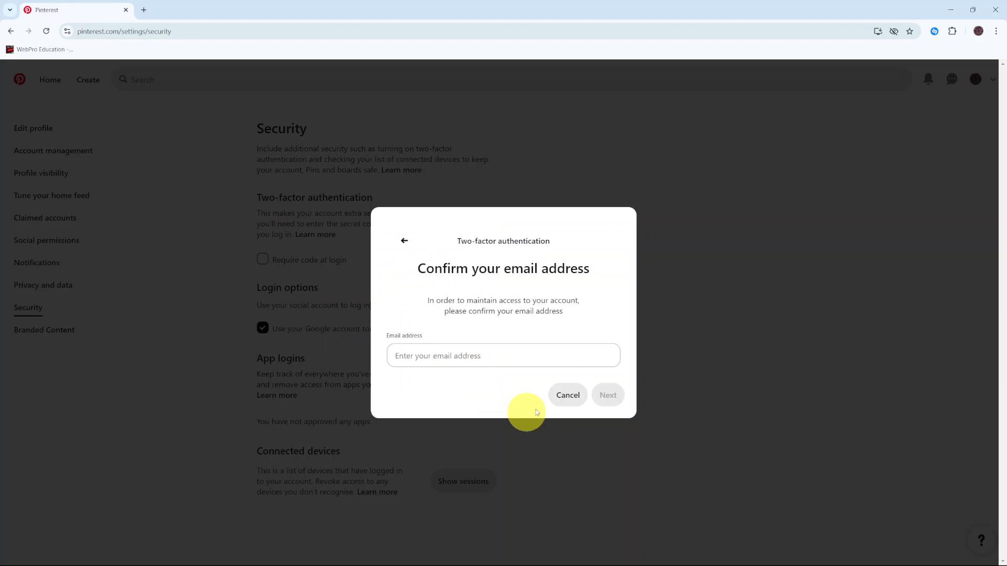
mouse_move(542, 330)
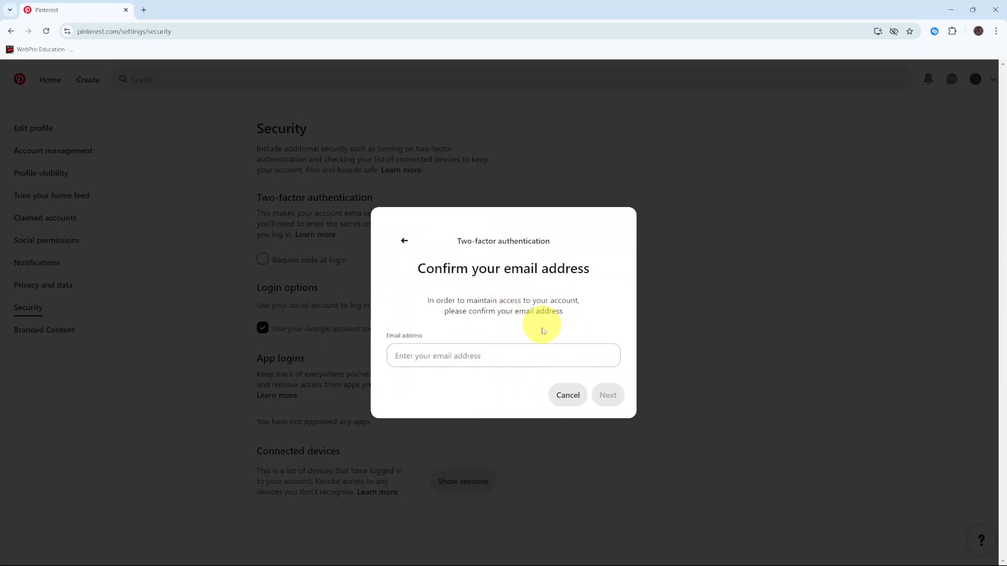
click(502, 356)
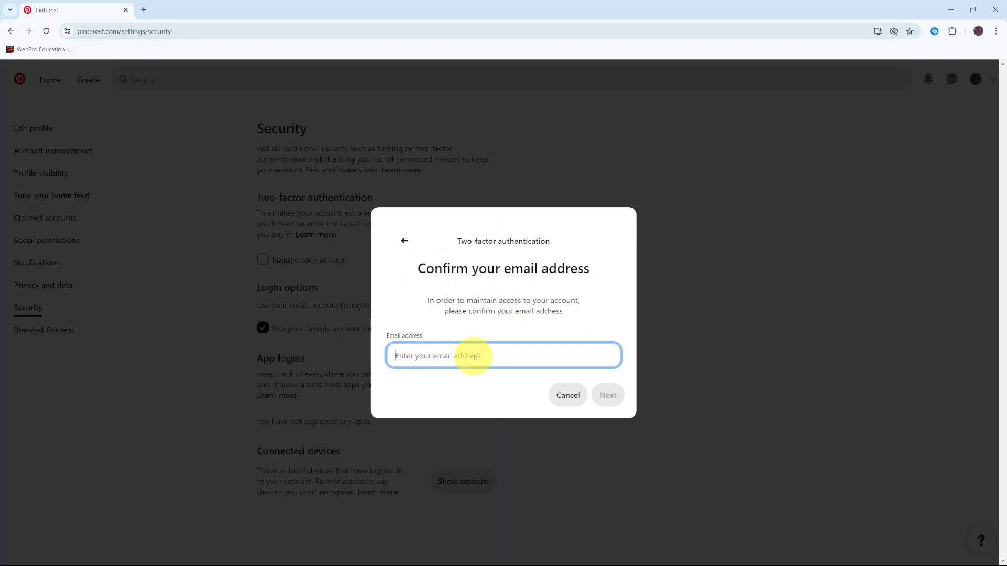
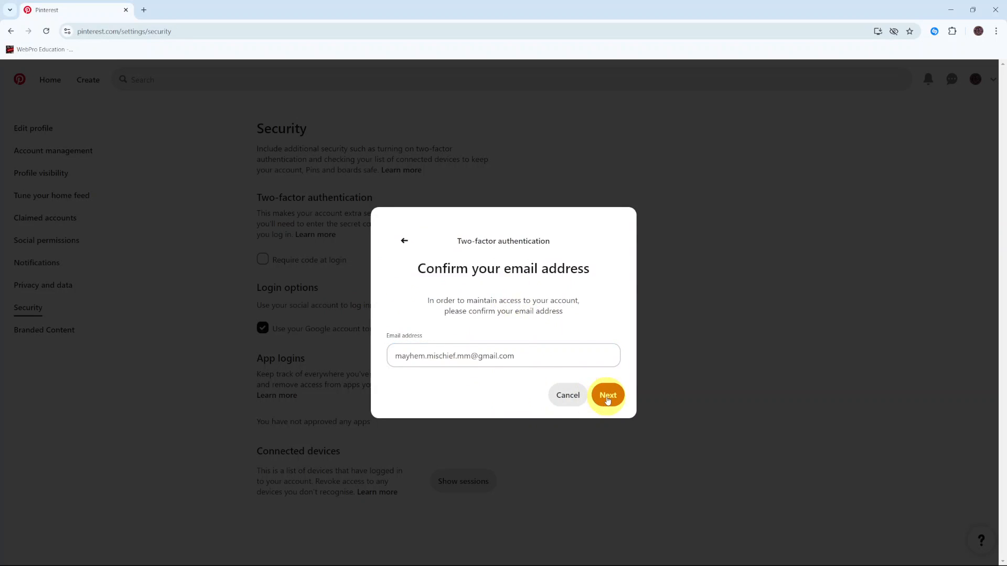
click(606, 396)
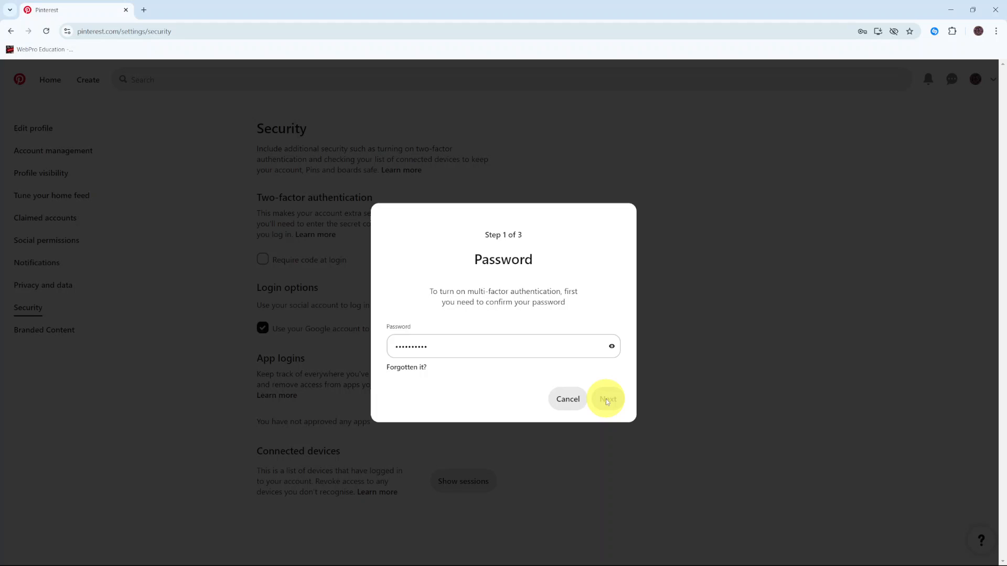
Step: Submit the password and begin entering the phone number under Kenya (+254)
click(606, 399)
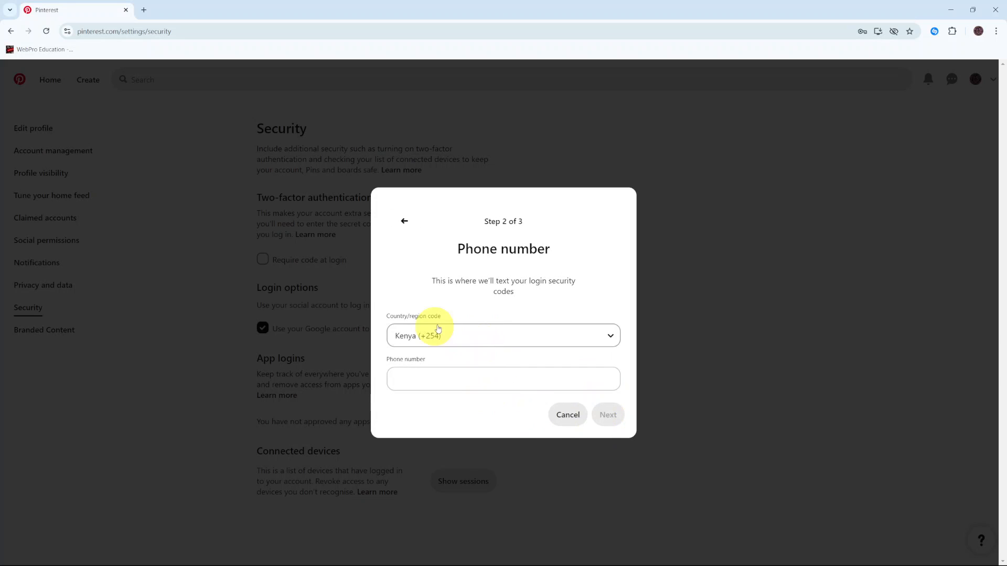
mouse_move(556, 258)
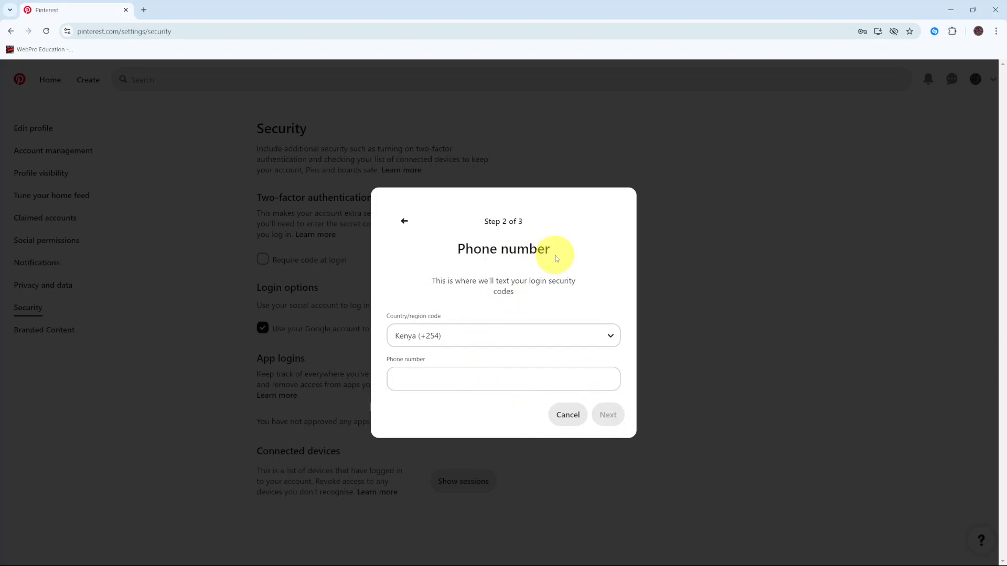
mouse_move(396, 326)
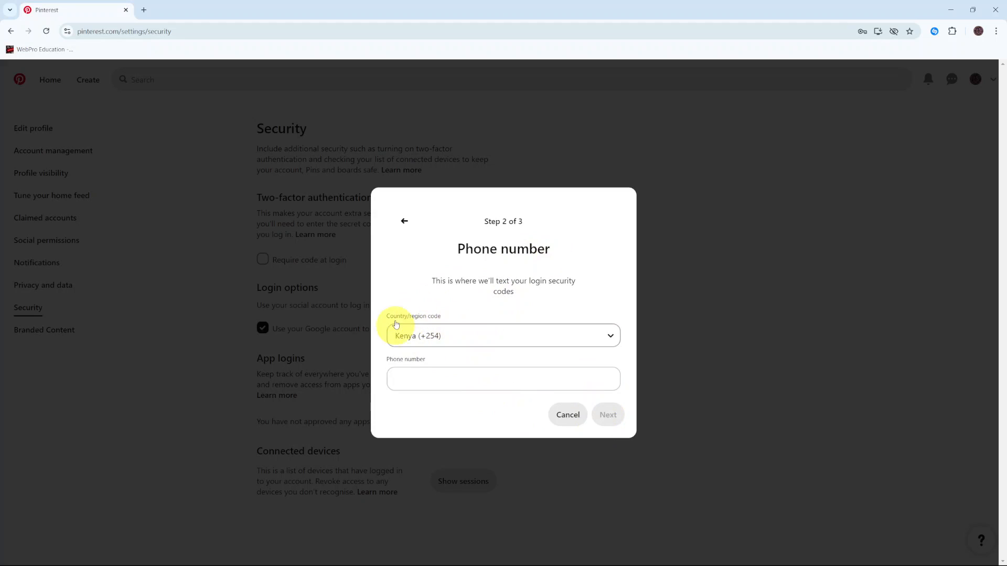
mouse_move(388, 306)
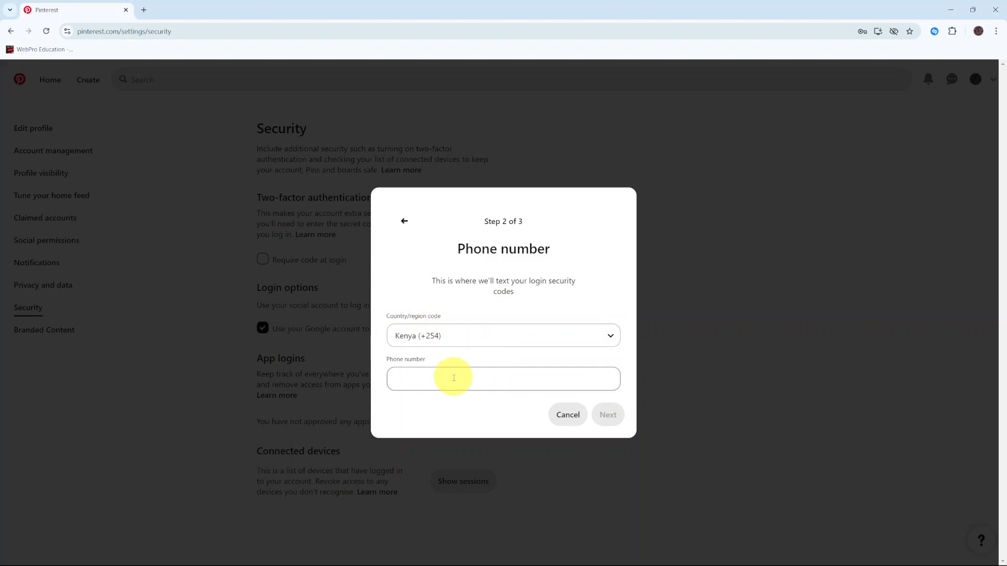
click(503, 379)
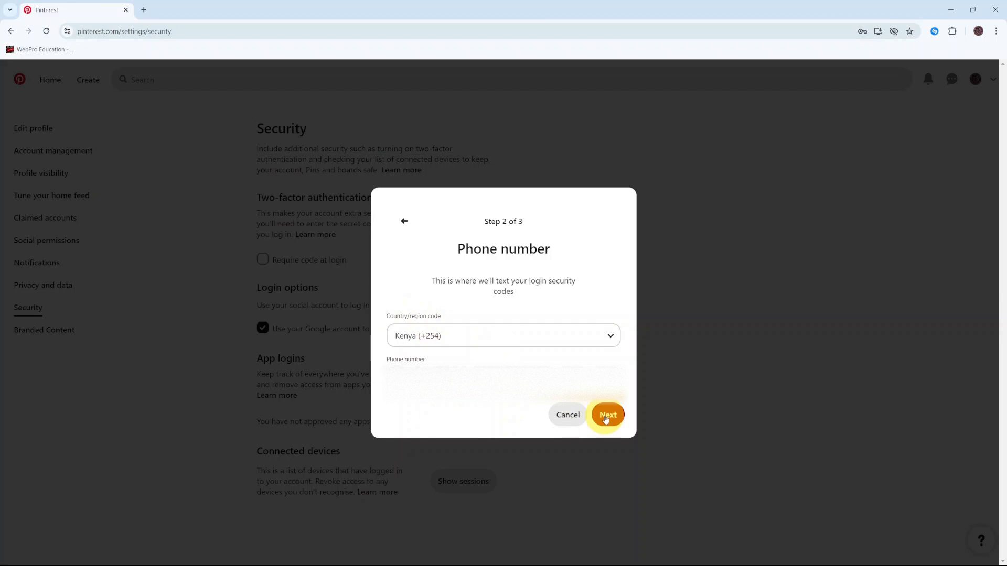
mouse_move(510, 422)
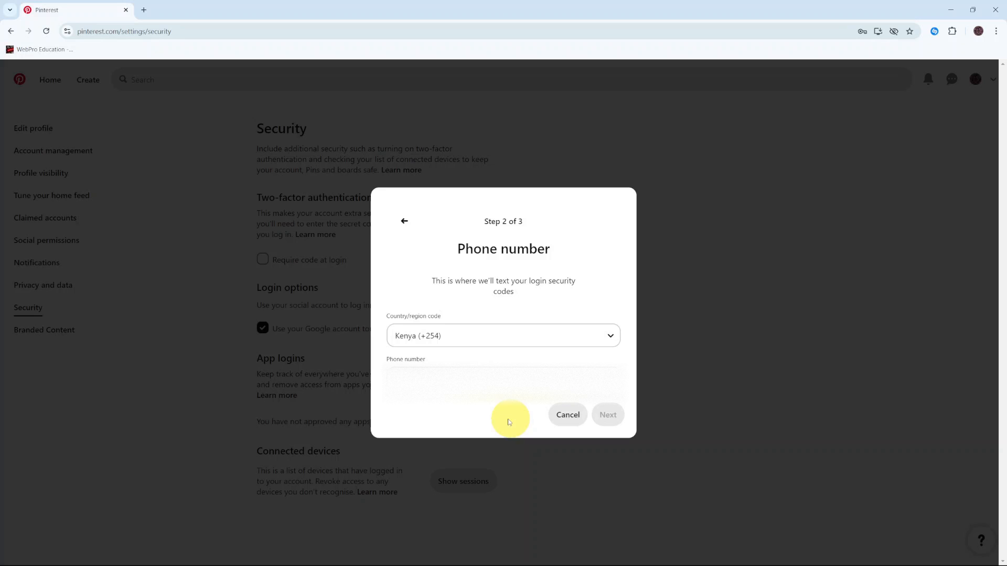
click(606, 414)
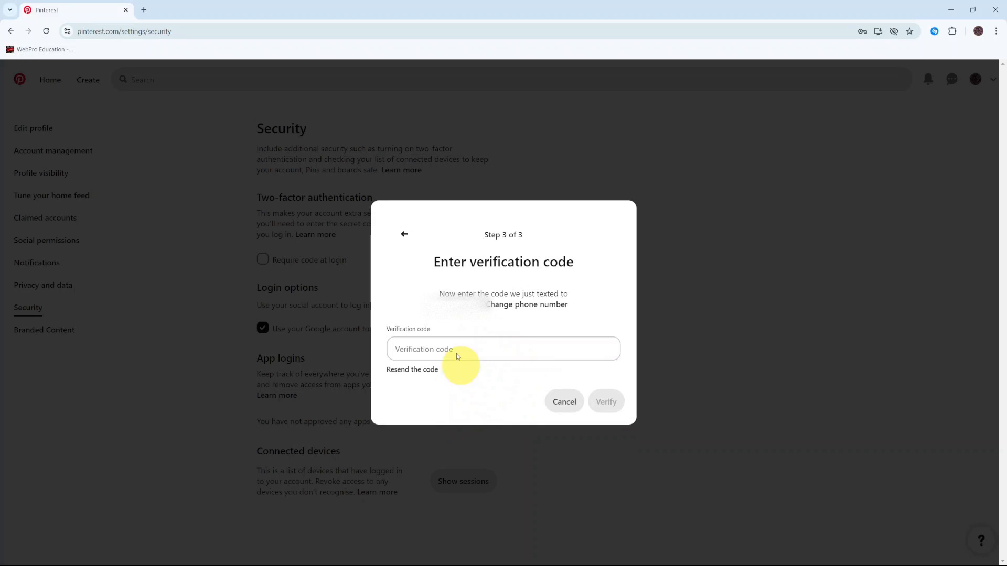
mouse_move(448, 321)
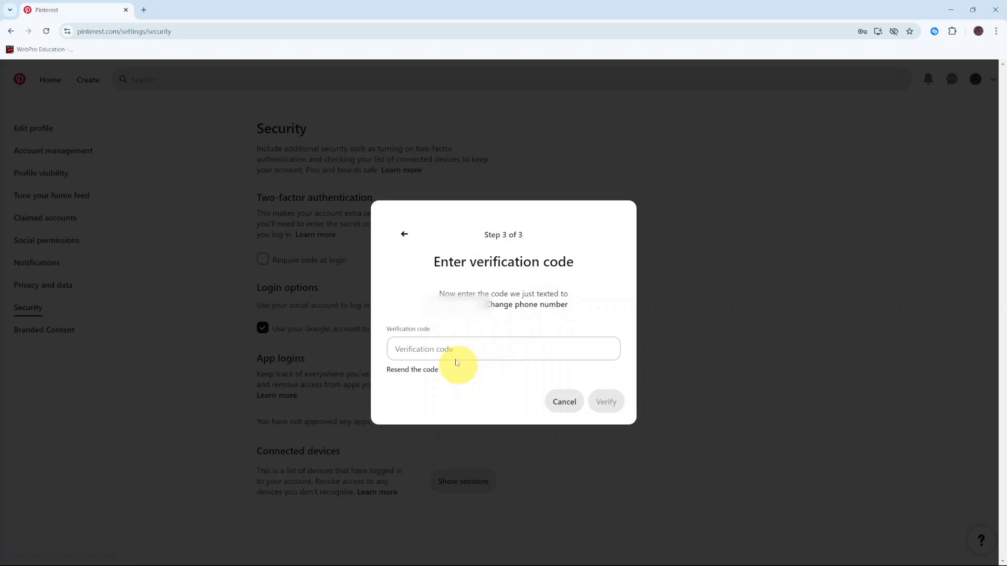
mouse_move(411, 400)
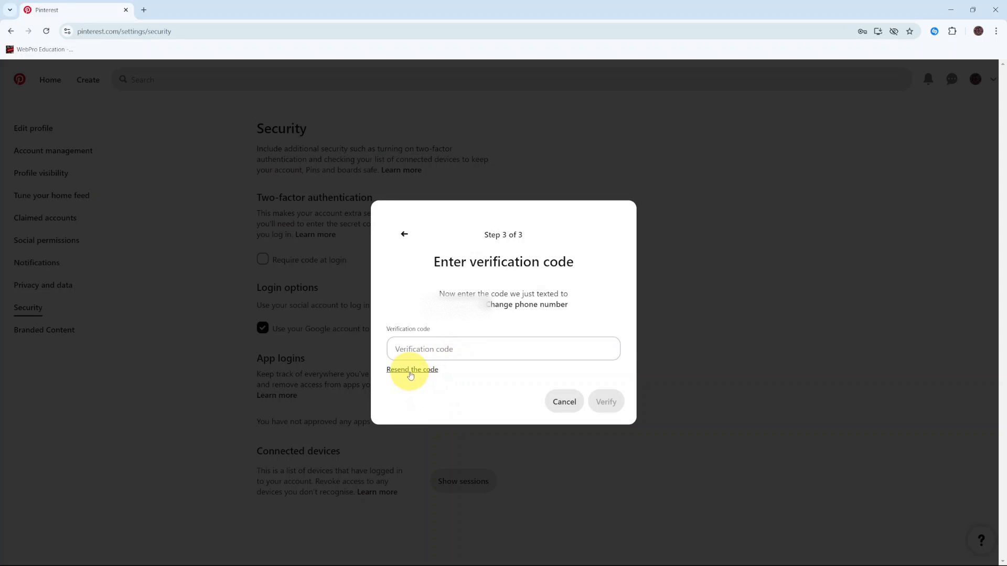
mouse_move(468, 396)
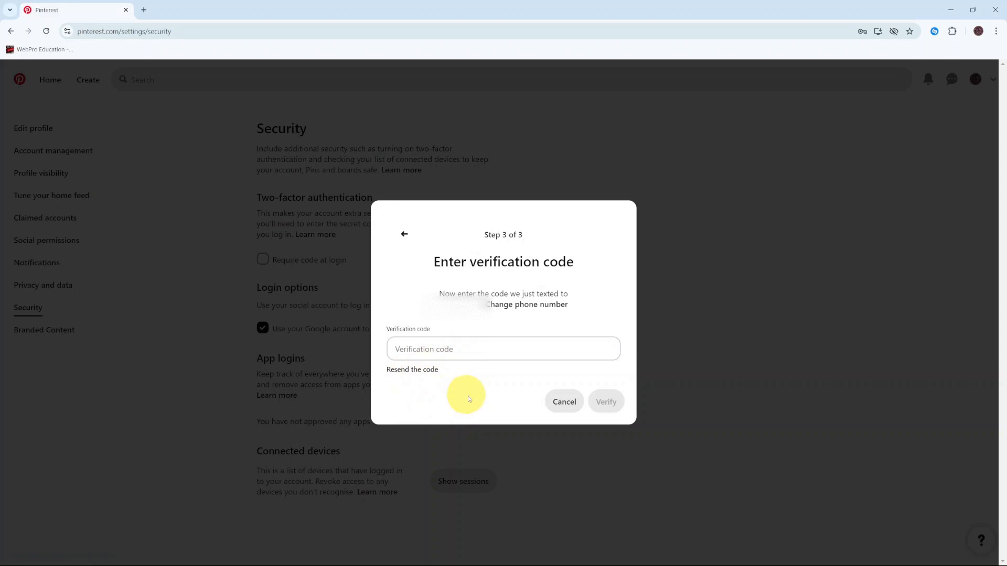
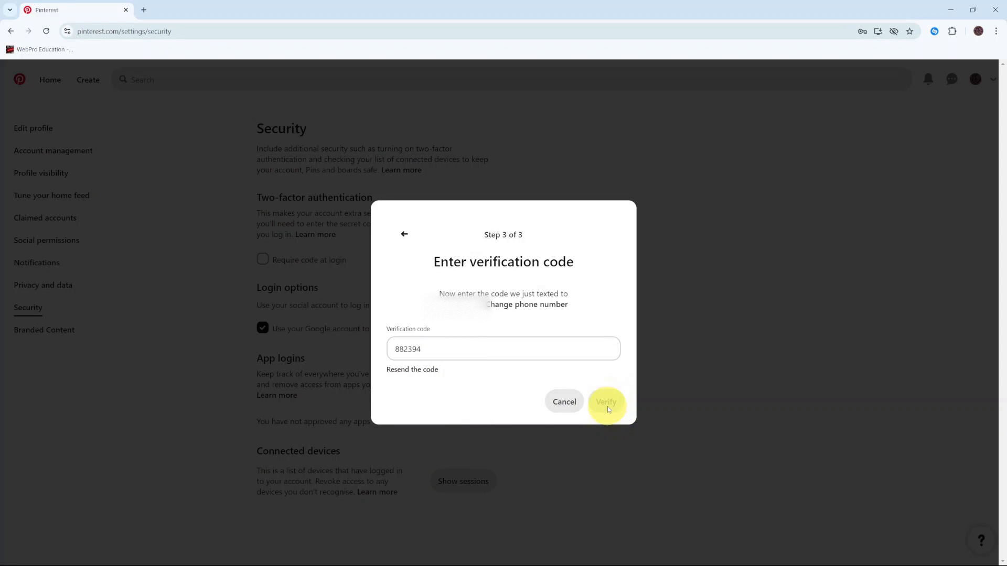
click(605, 402)
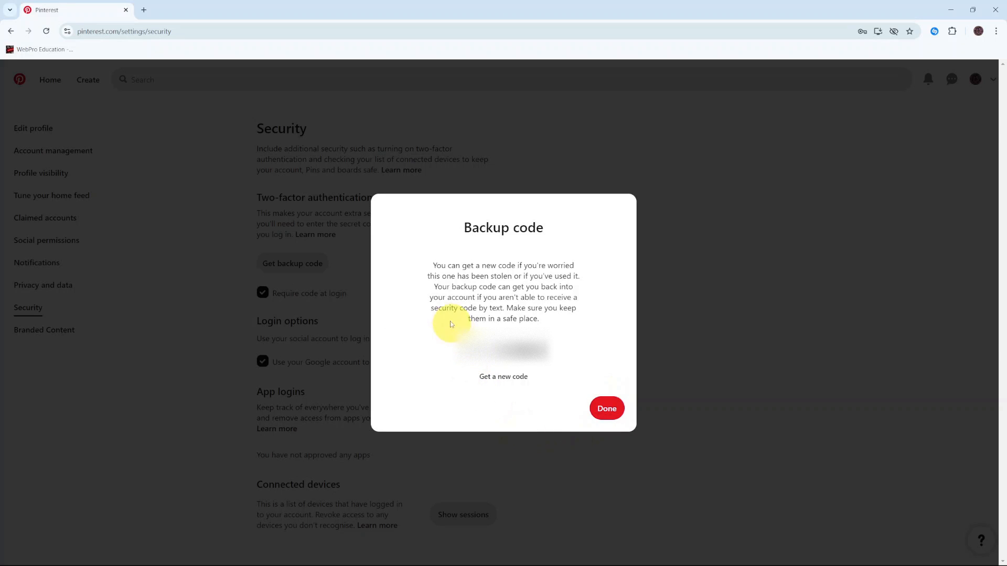
mouse_move(530, 422)
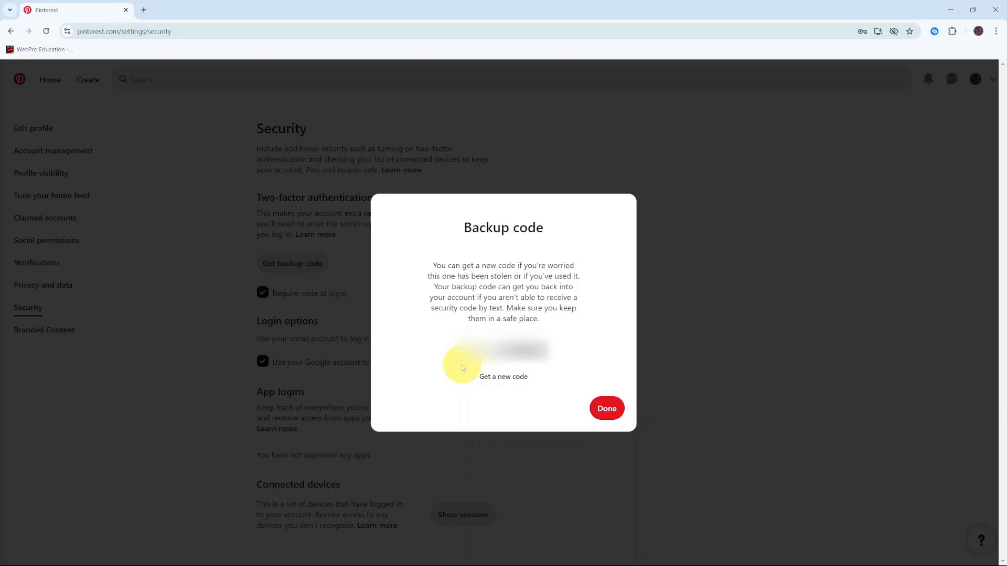
mouse_move(533, 384)
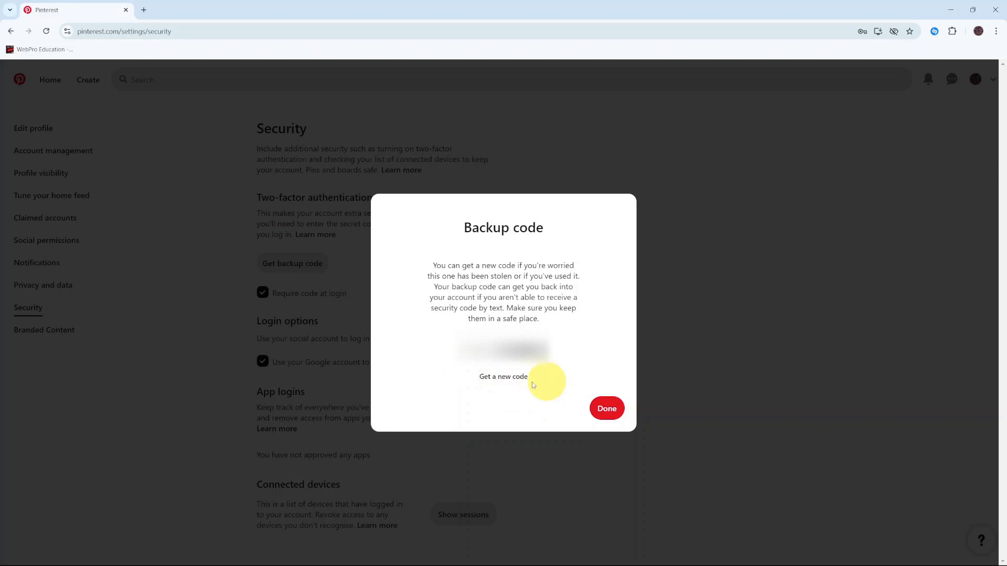
mouse_move(533, 413)
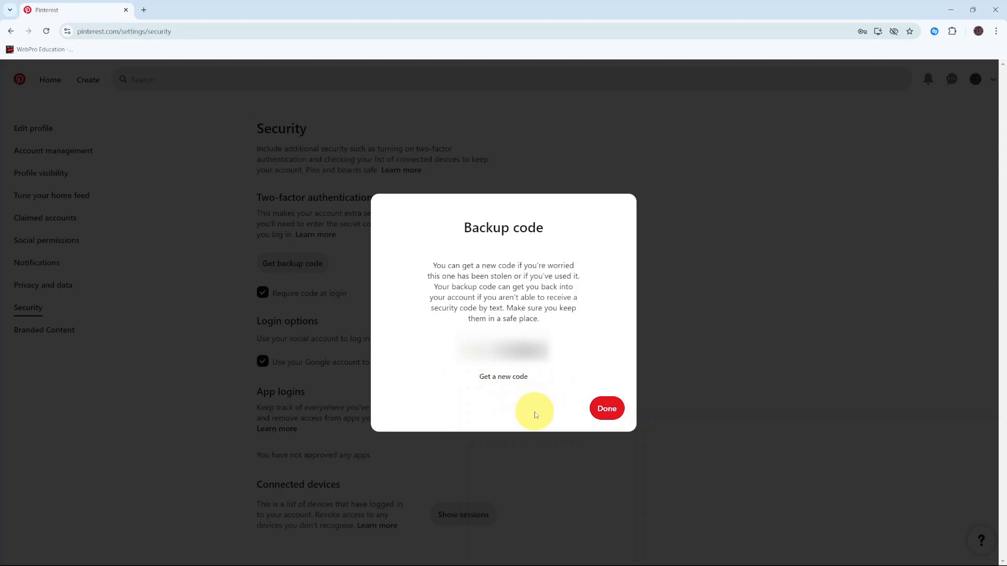
mouse_move(439, 360)
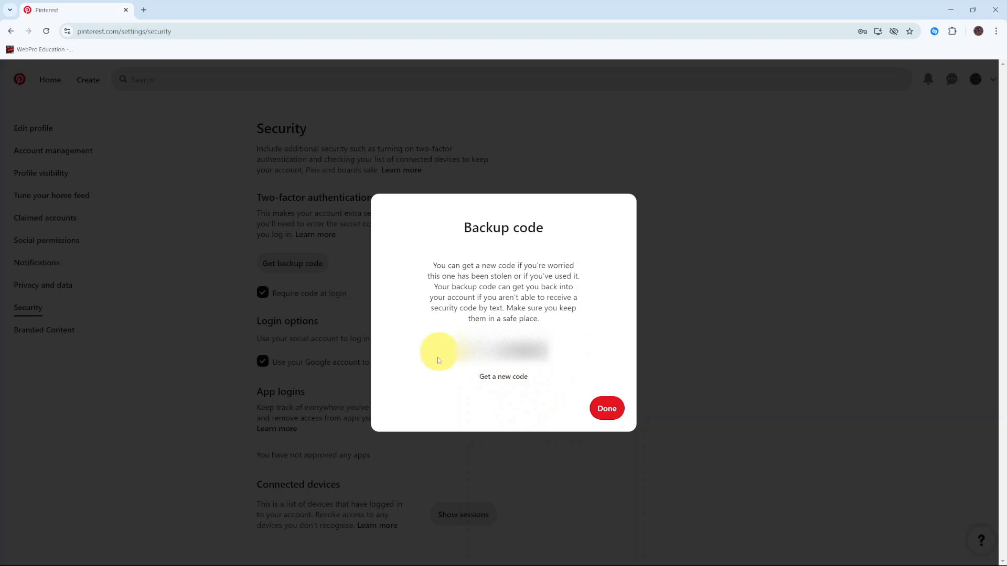
mouse_move(507, 400)
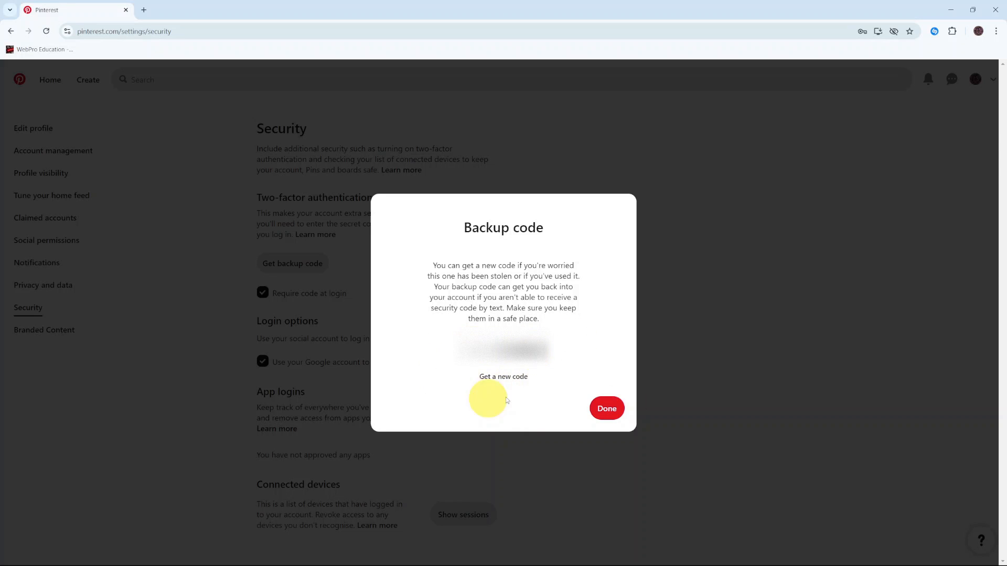
mouse_move(502, 376)
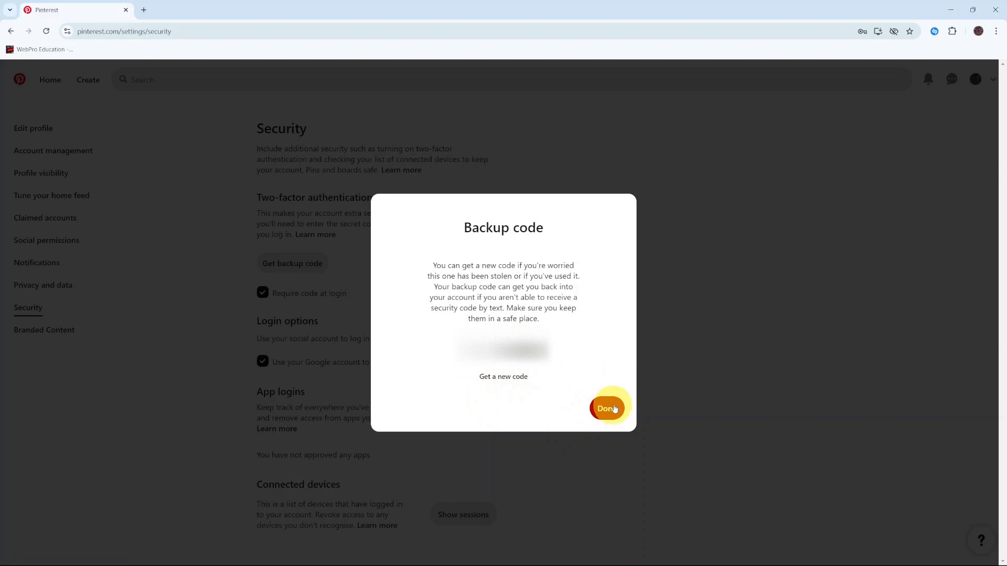
Step: Close the backup code dialog with Done and return to the home feed
click(607, 408)
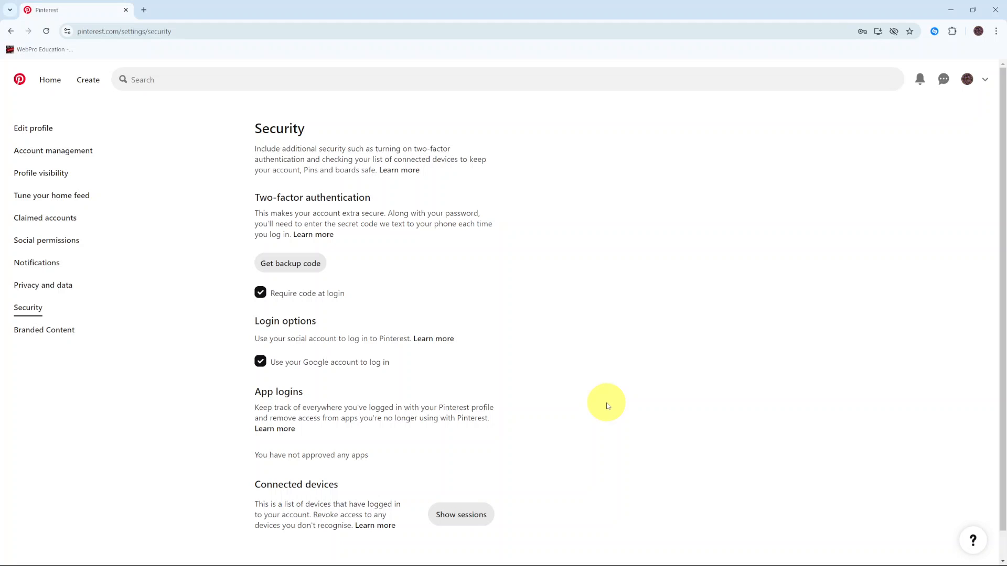
mouse_move(134, 182)
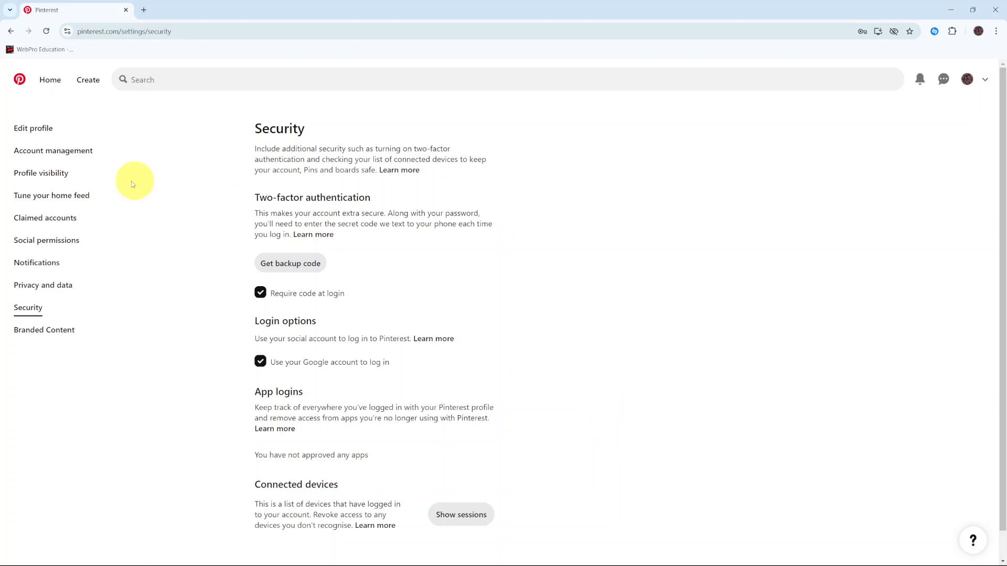
mouse_move(144, 187)
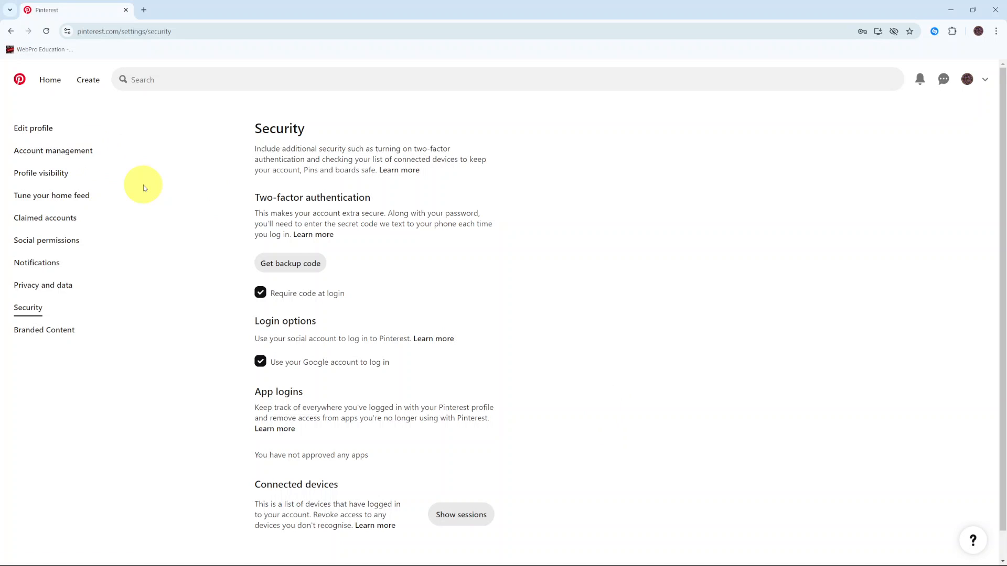
mouse_move(50, 80)
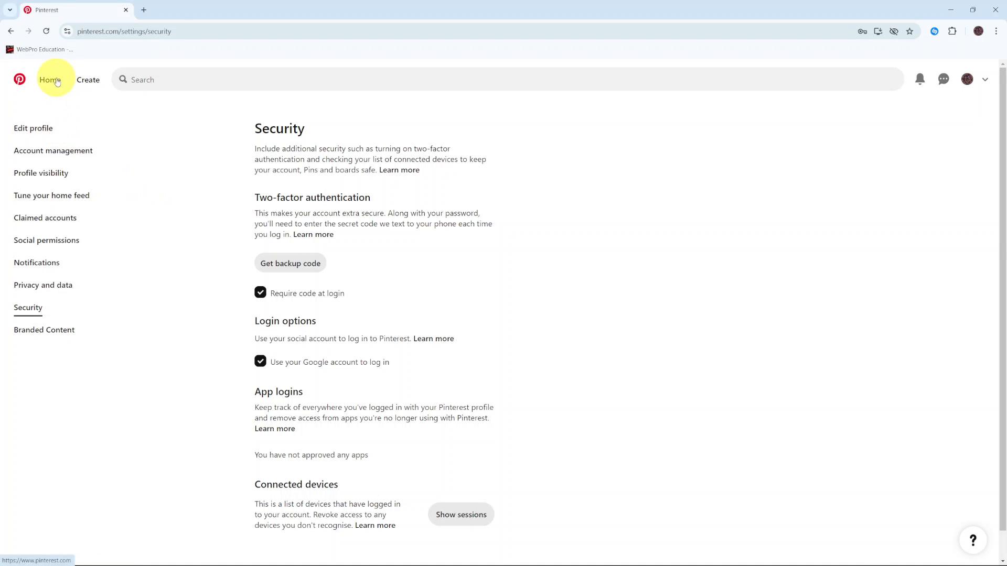
click(49, 79)
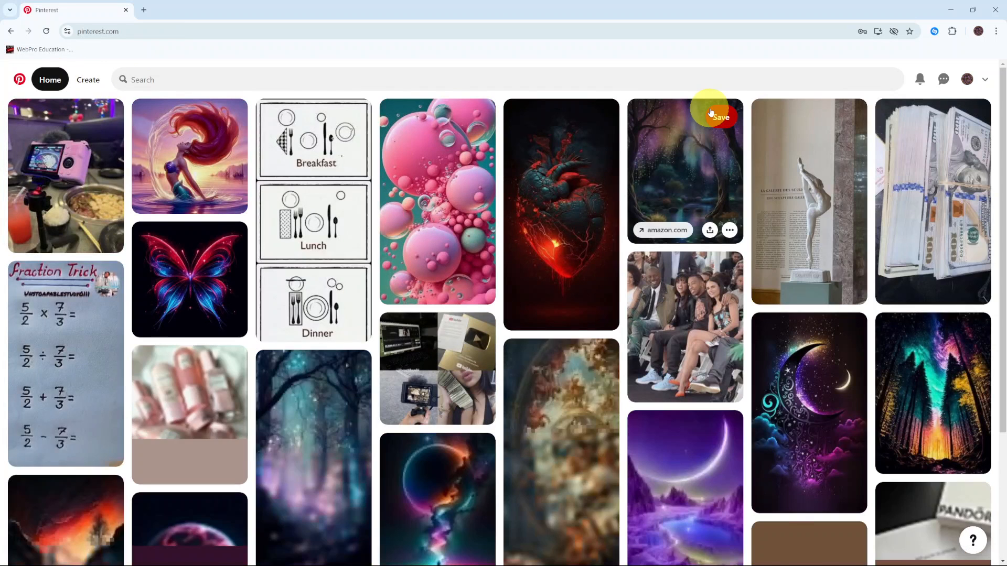